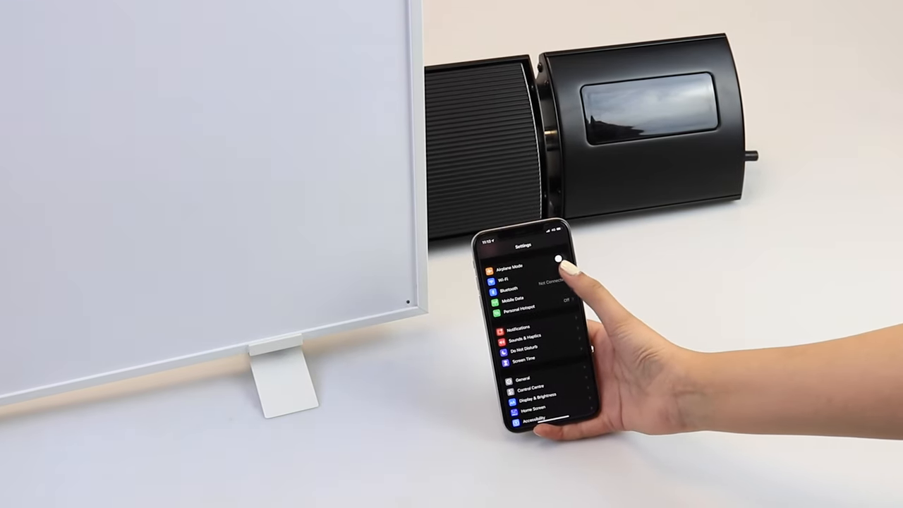
- Confirm Wi-Fi is on and connected to the home network, then begin the App Store search
{"action": "left_click", "coordinate": [516, 281]}
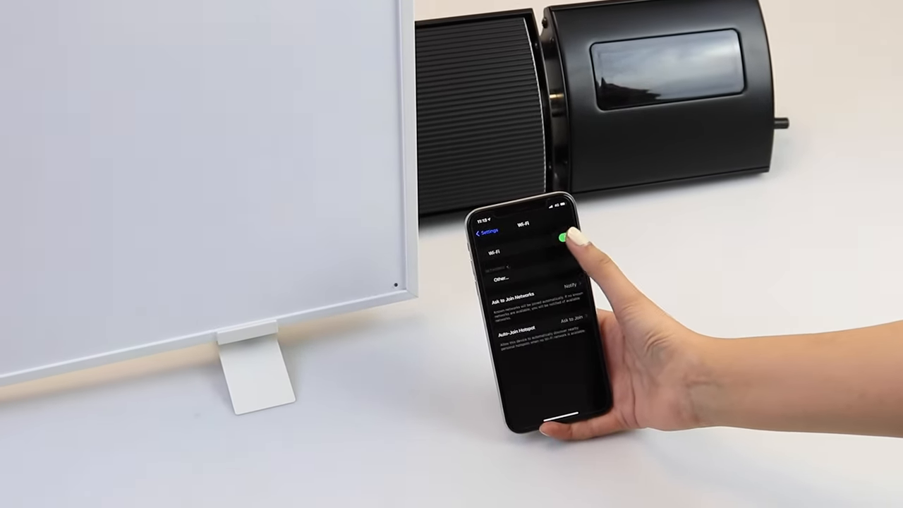
{"action": "left_click", "coordinate": [558, 237]}
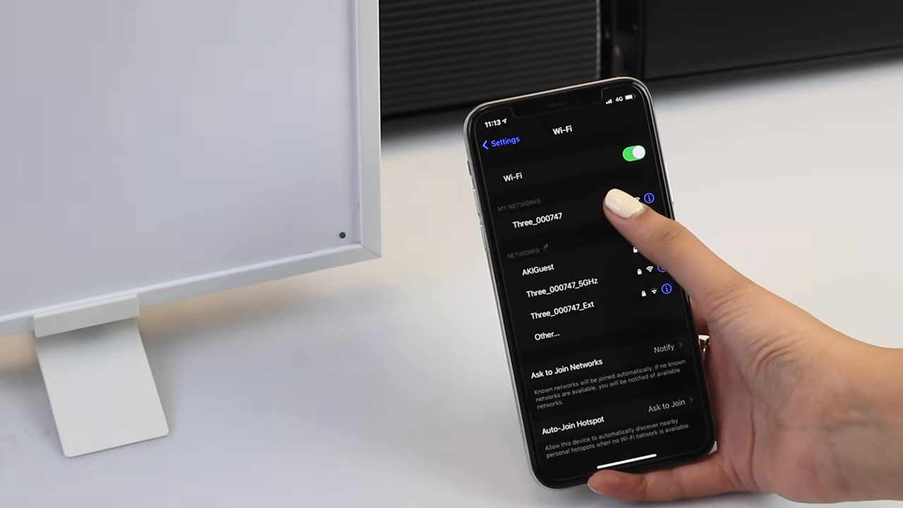
{"action": "left_click", "coordinate": [536, 218]}
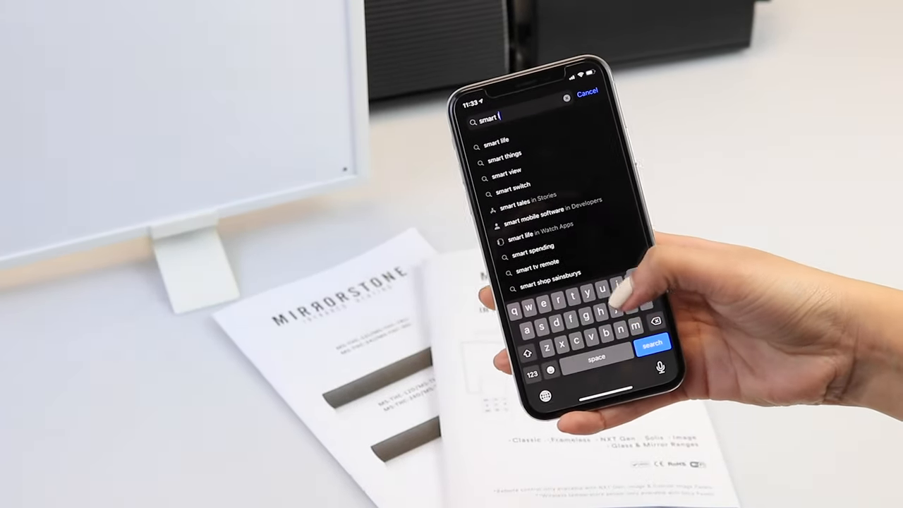
- Search the App Store for "smart life" and get the Smart Life - Smart Living app
{"action": "type", "text": "life"}
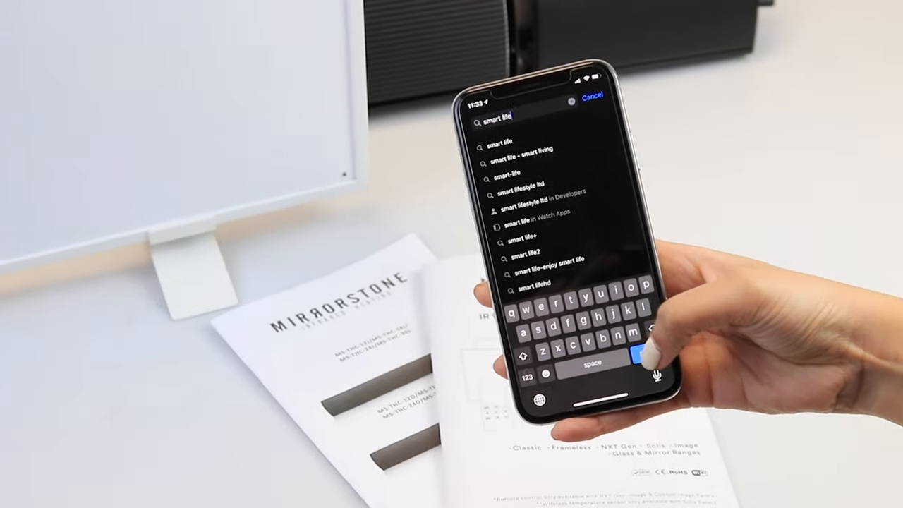
{"action": "left_click", "coordinate": [518, 149]}
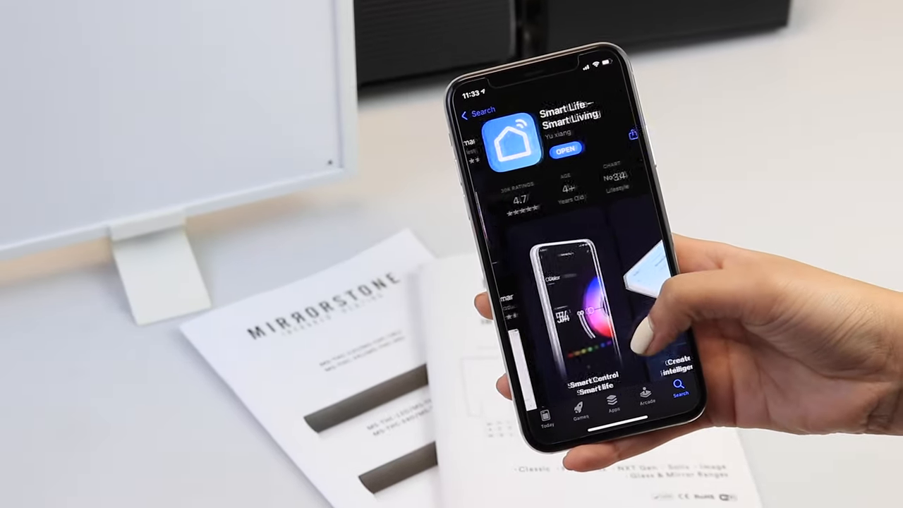
{"action": "left_click", "coordinate": [565, 150]}
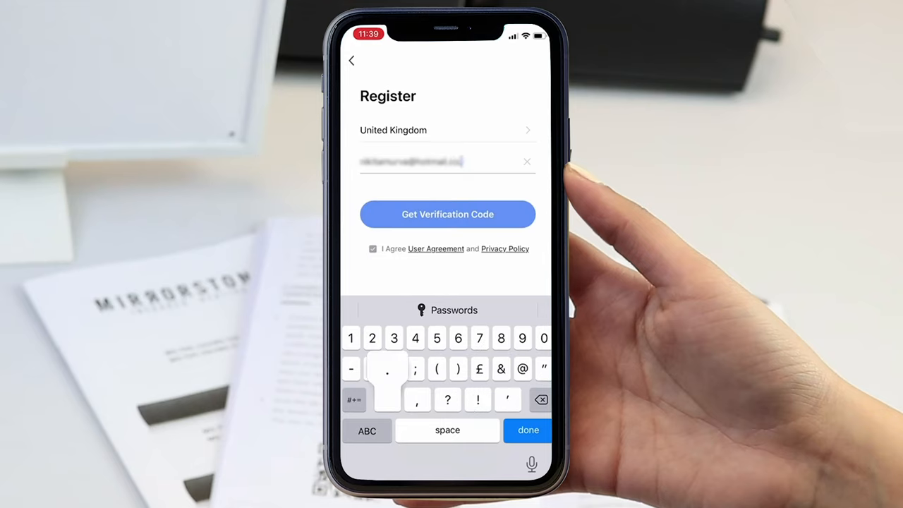
- Register a new Smart Life account by email with a verification code and set its password
{"action": "left_click", "coordinate": [367, 431]}
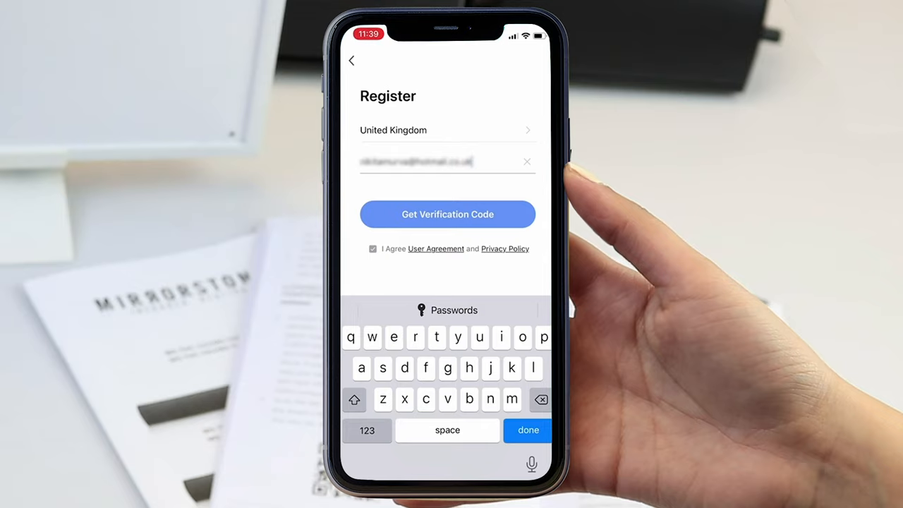
{"action": "left_click", "coordinate": [447, 214]}
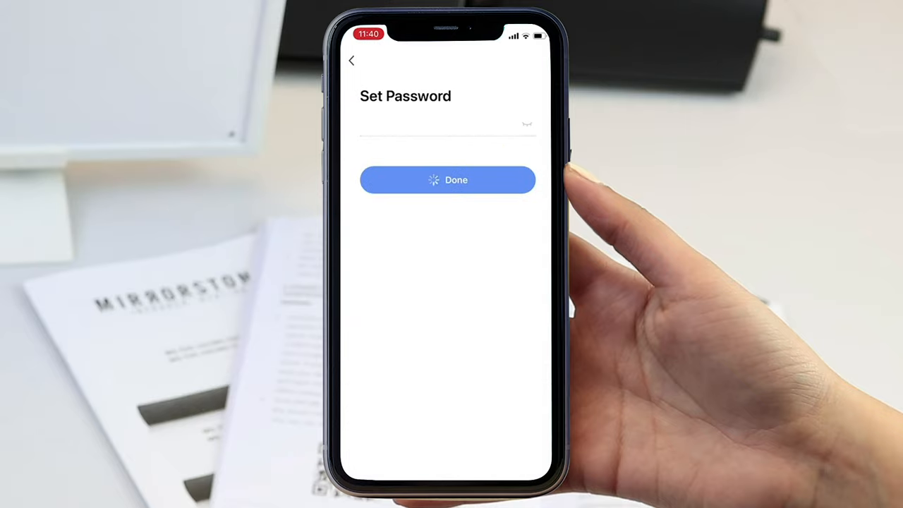
{"action": "left_click", "coordinate": [447, 181]}
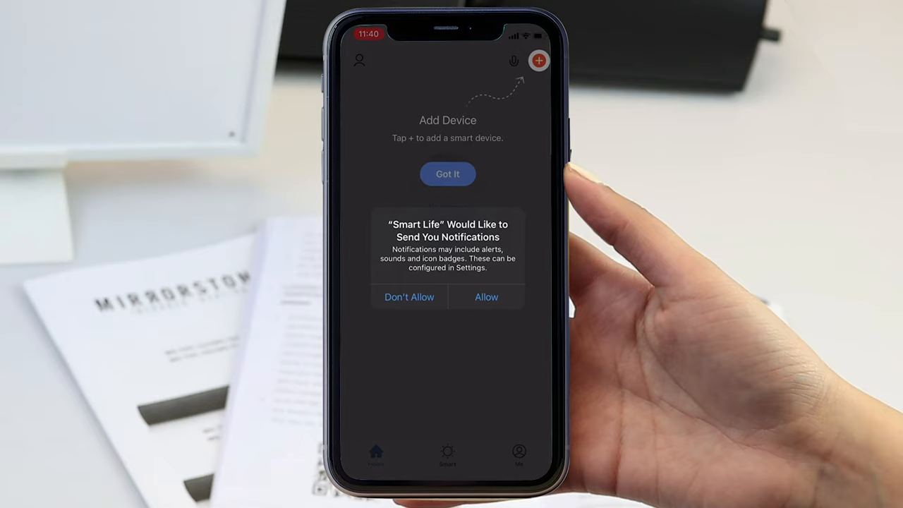
- Allow notifications, local network device discovery and home data access
{"action": "left_click", "coordinate": [485, 296]}
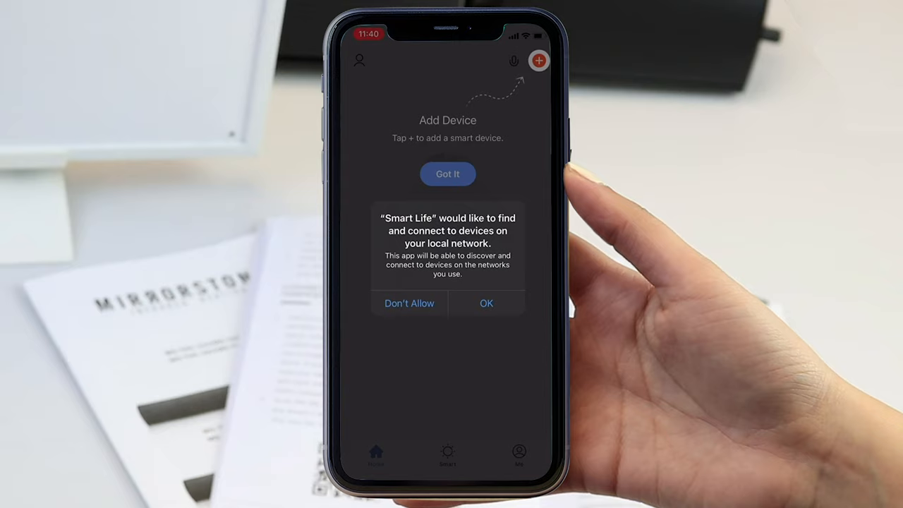
{"action": "left_click", "coordinate": [485, 303]}
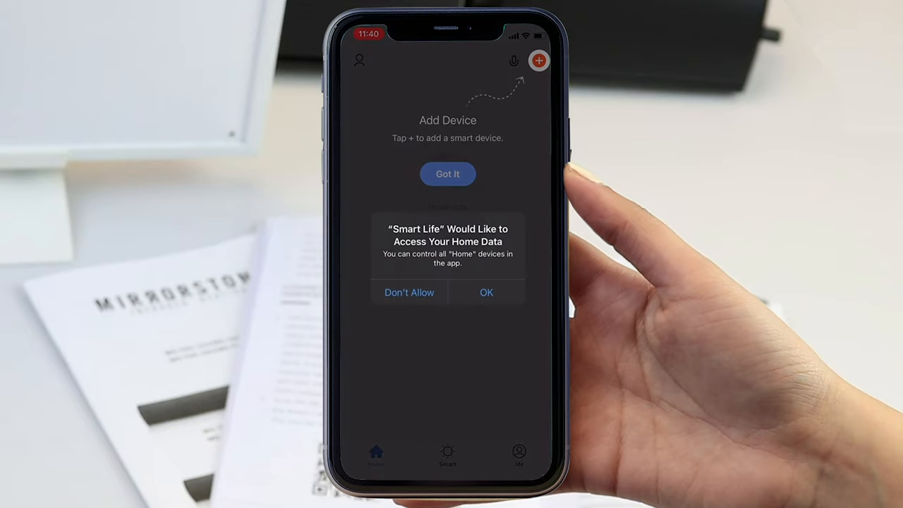
{"action": "left_click", "coordinate": [485, 292]}
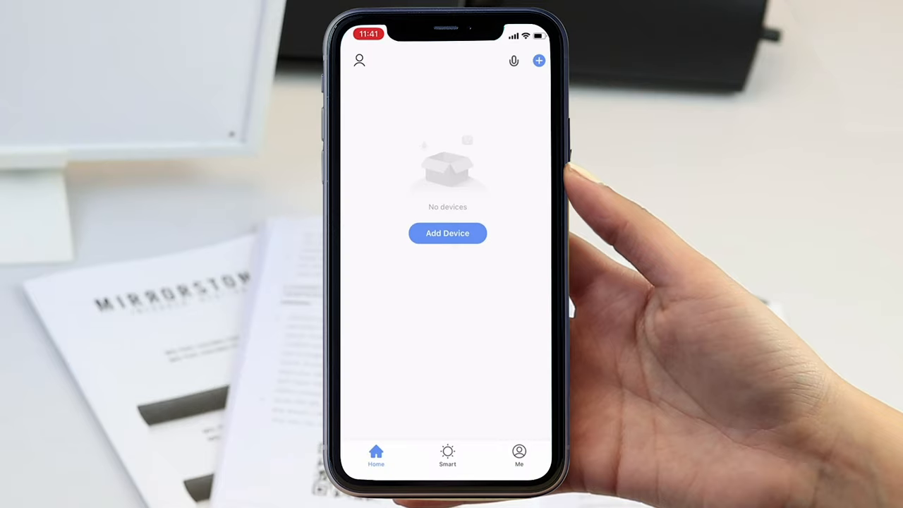
- Add a device manually, choosing the standard Heater under Small Home Appliances
{"action": "left_click", "coordinate": [447, 233]}
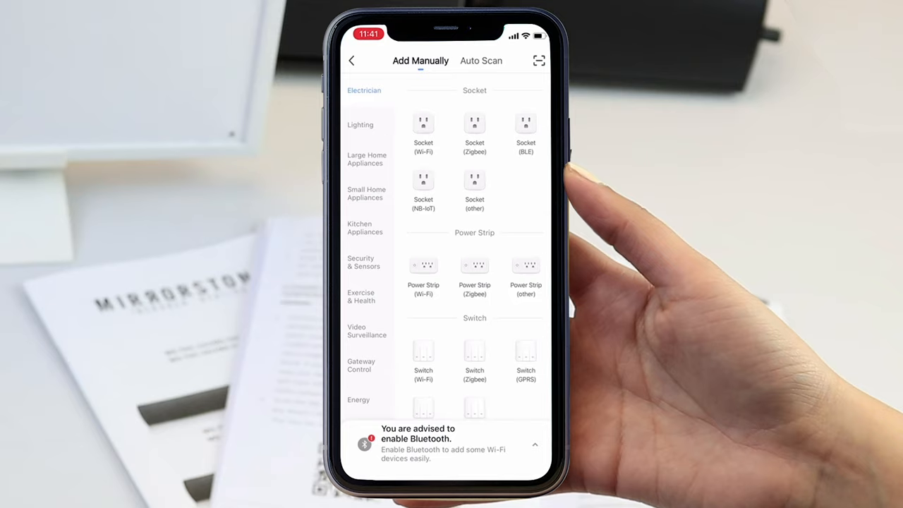
{"action": "left_click", "coordinate": [367, 194]}
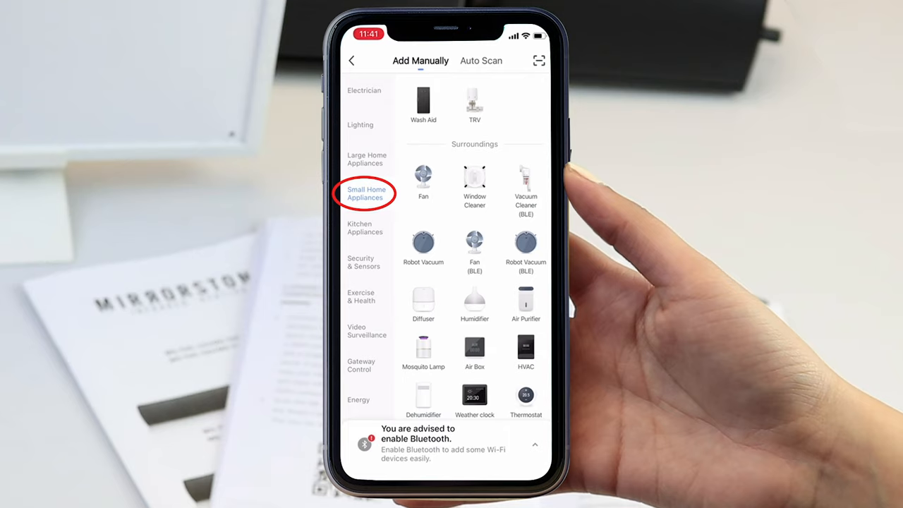
{"action": "scroll", "scroll_direction": "down", "scroll_amount": 3}
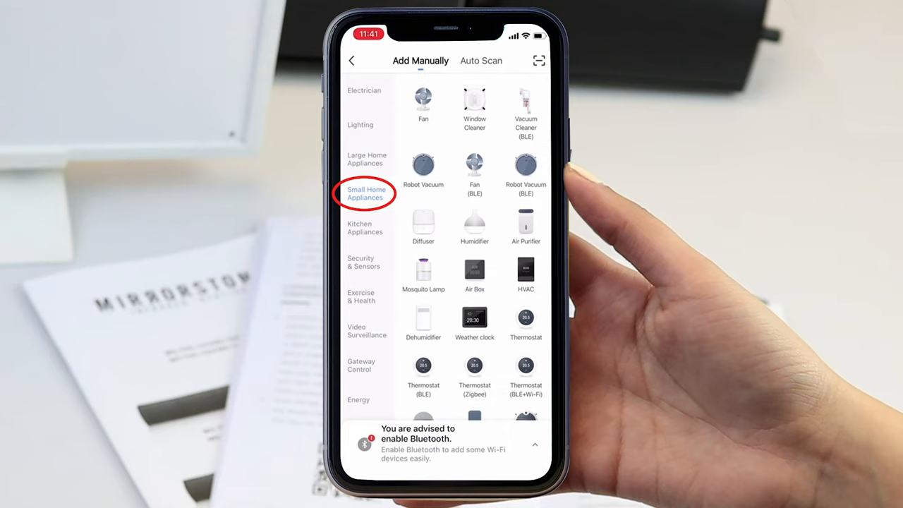
{"action": "scroll", "scroll_direction": "down", "scroll_amount": 3}
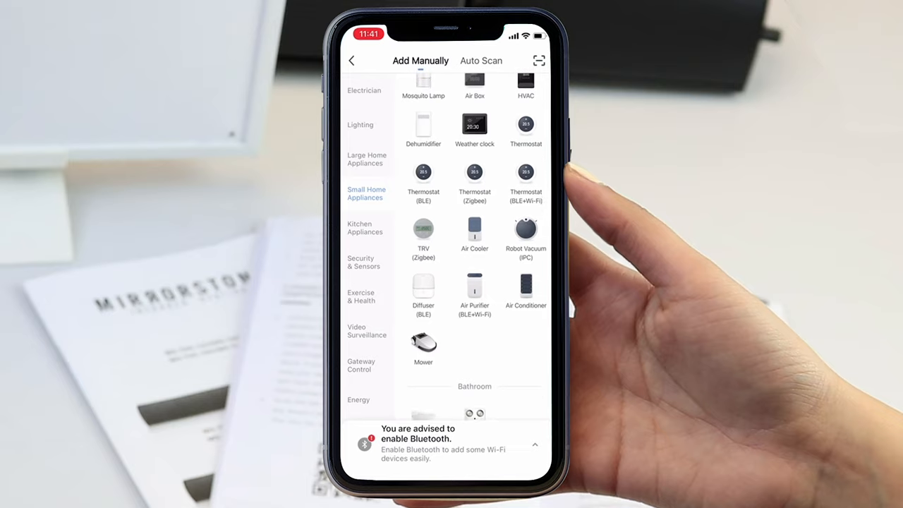
{"action": "scroll", "scroll_direction": "down", "scroll_amount": 3}
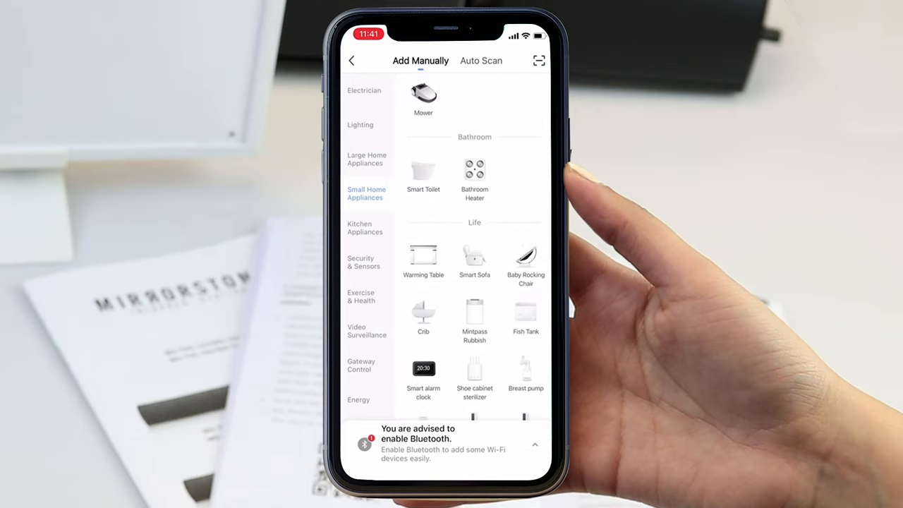
{"action": "scroll", "scroll_direction": "down", "scroll_amount": 3}
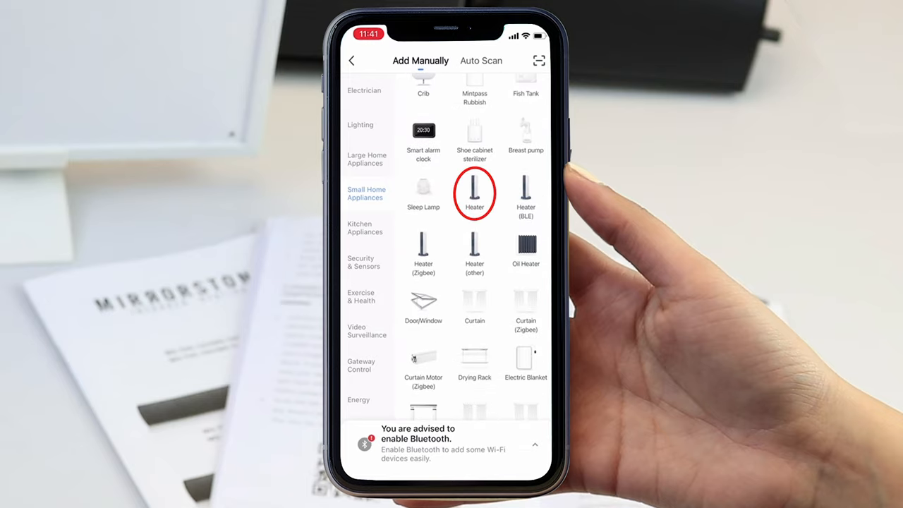
{"action": "left_click", "coordinate": [474, 192]}
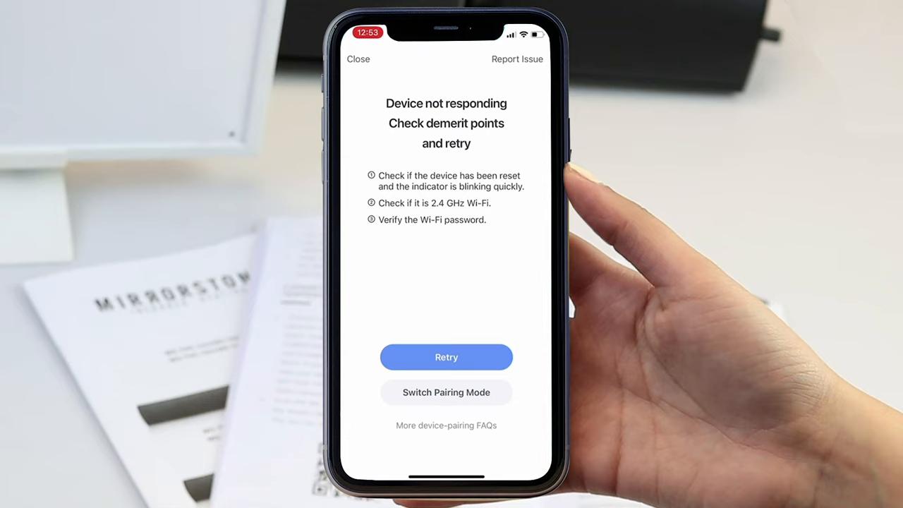
- Run the default pairing flow until the Device not responding screen appears
{"action": "left_click", "coordinate": [446, 392]}
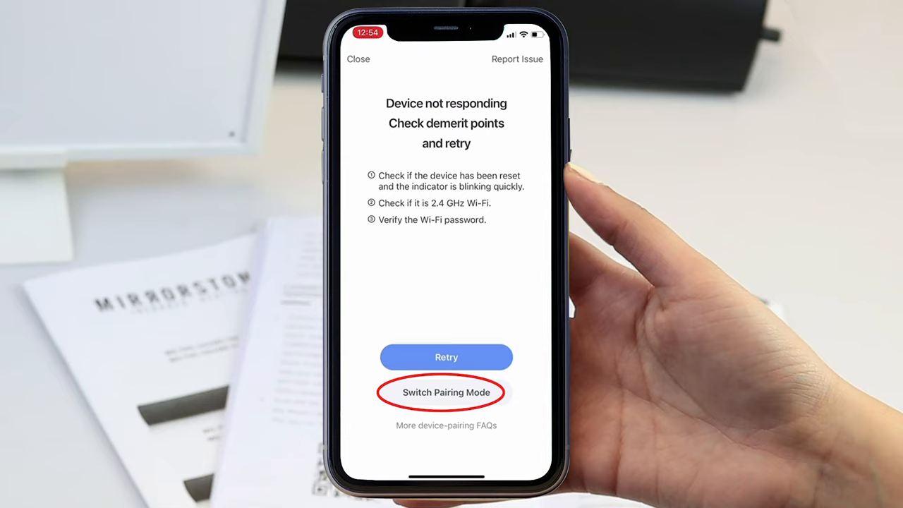
- Switch to AP pairing mode and confirm the indicator is blinking slowly
{"action": "left_click", "coordinate": [446, 392]}
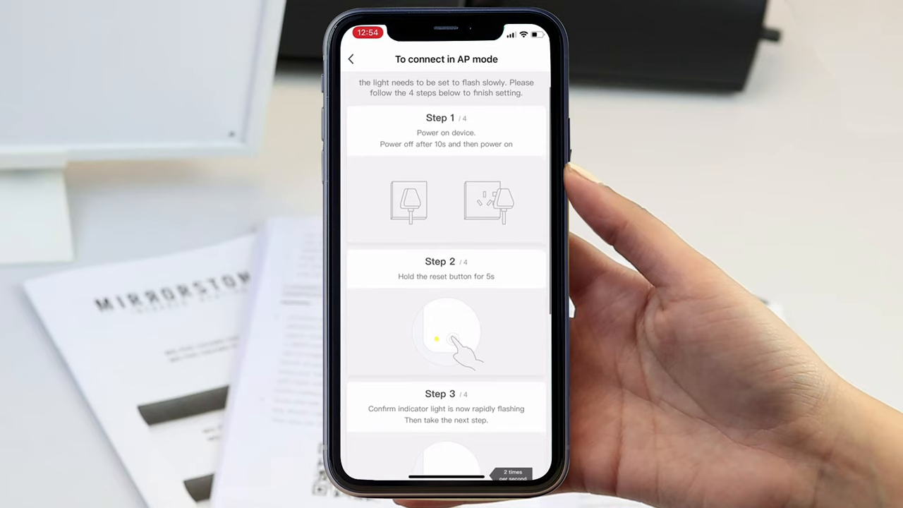
{"action": "scroll", "scroll_direction": "down", "scroll_amount": 3}
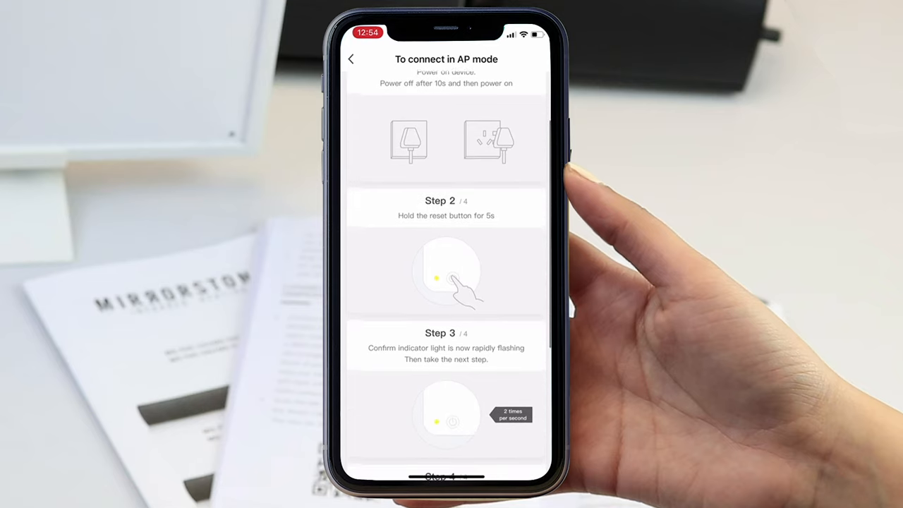
{"action": "scroll", "scroll_direction": "down", "scroll_amount": 3}
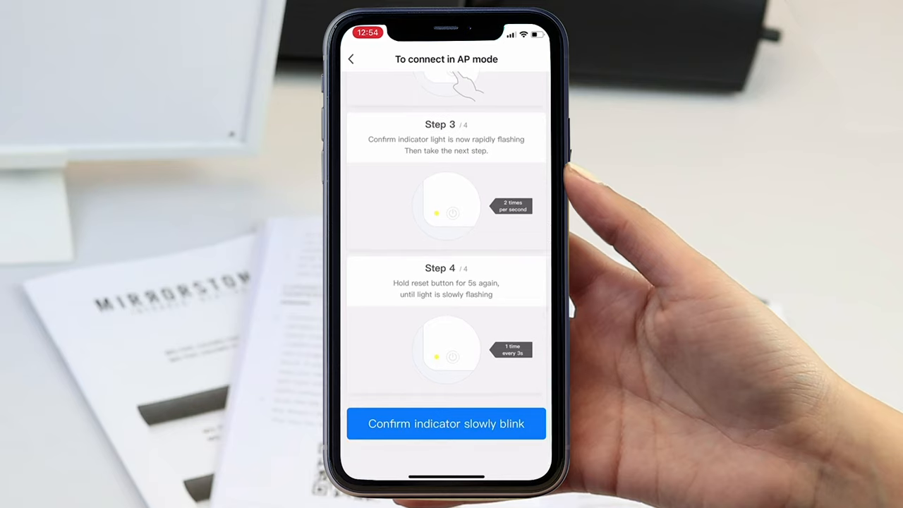
{"action": "left_click", "coordinate": [446, 424]}
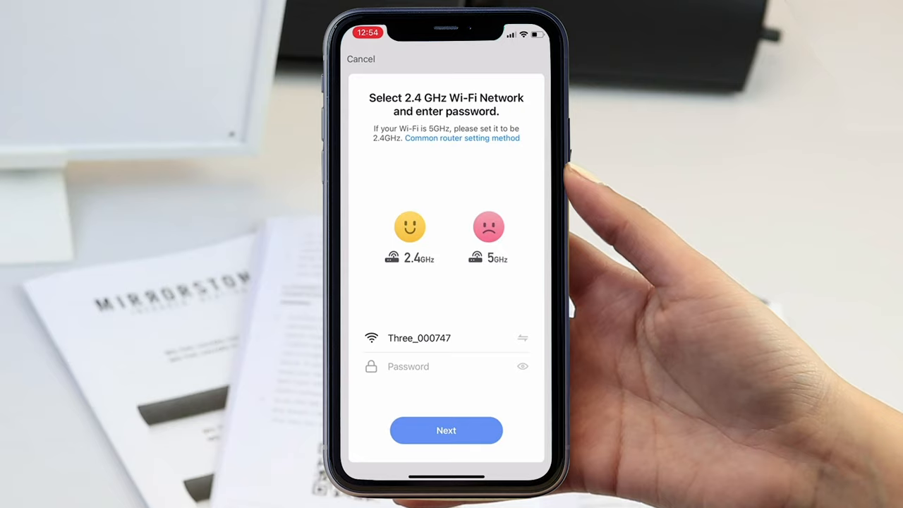
- Enter and submit the Wi-Fi password for the 2.4 GHz network Three_000747
{"action": "left_click", "coordinate": [423, 367]}
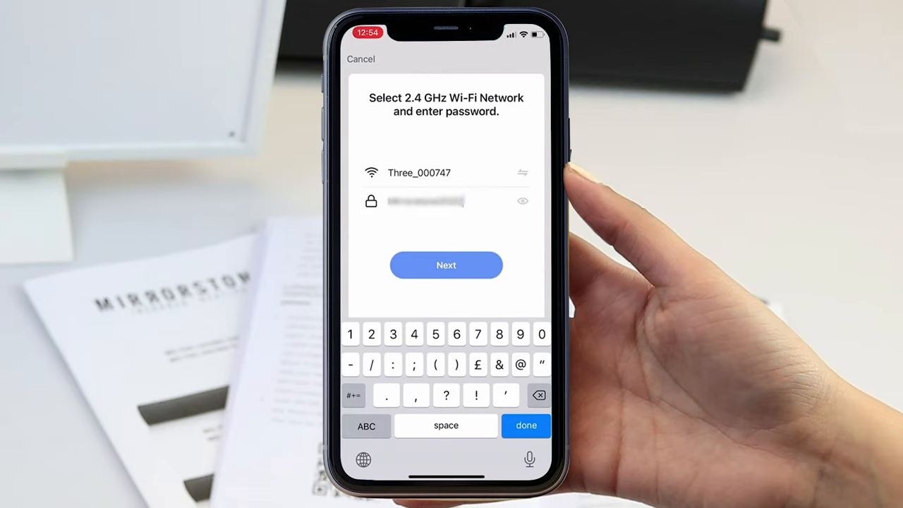
{"action": "left_click", "coordinate": [446, 265]}
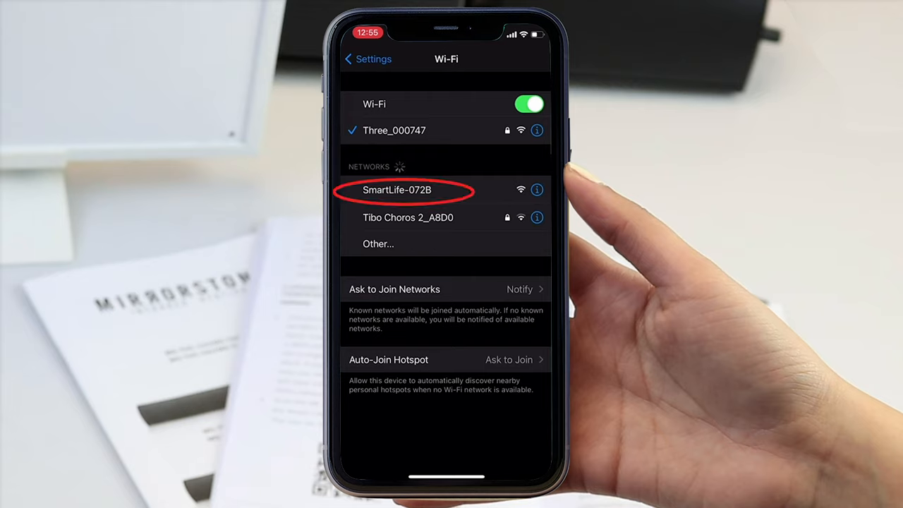
- Join the SmartLife-072B hotspot in iOS Wi-Fi settings and return to Smart Life via the app switcher
{"action": "left_click", "coordinate": [397, 189]}
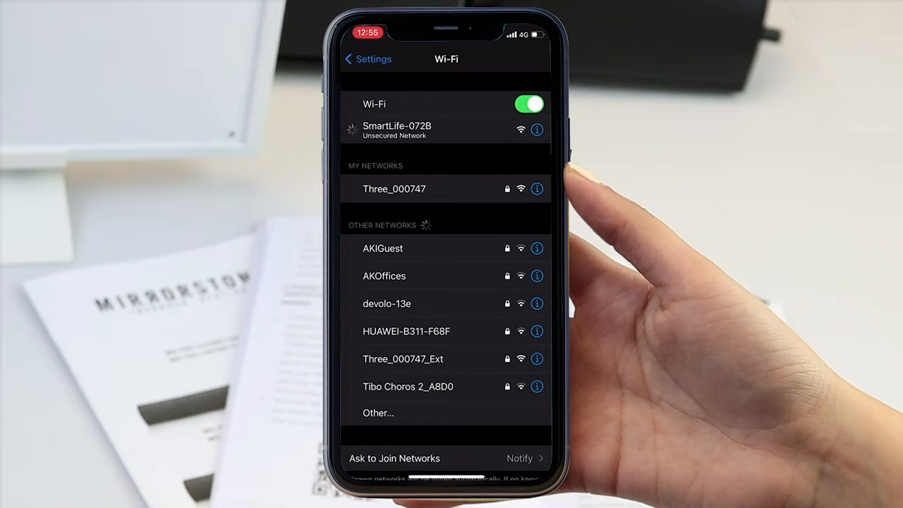
{"action": "left_click", "coordinate": [536, 130]}
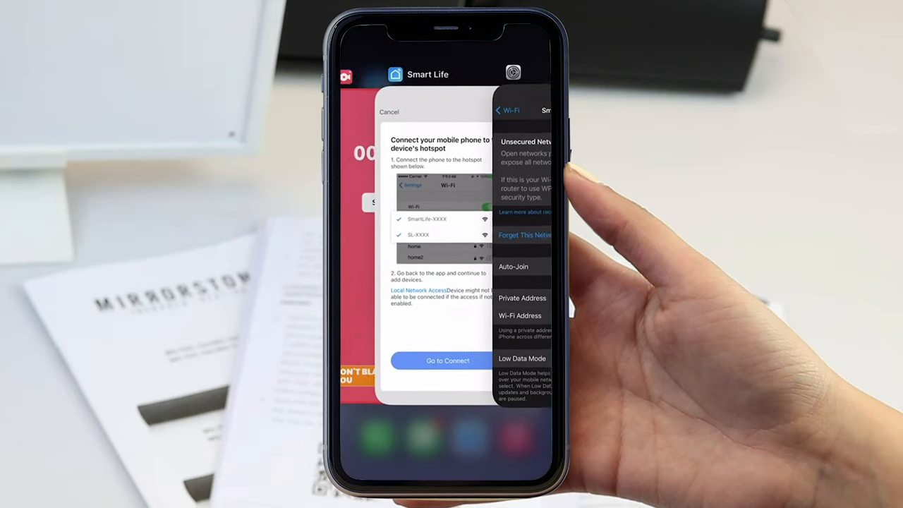
{"action": "left_click", "coordinate": [448, 361]}
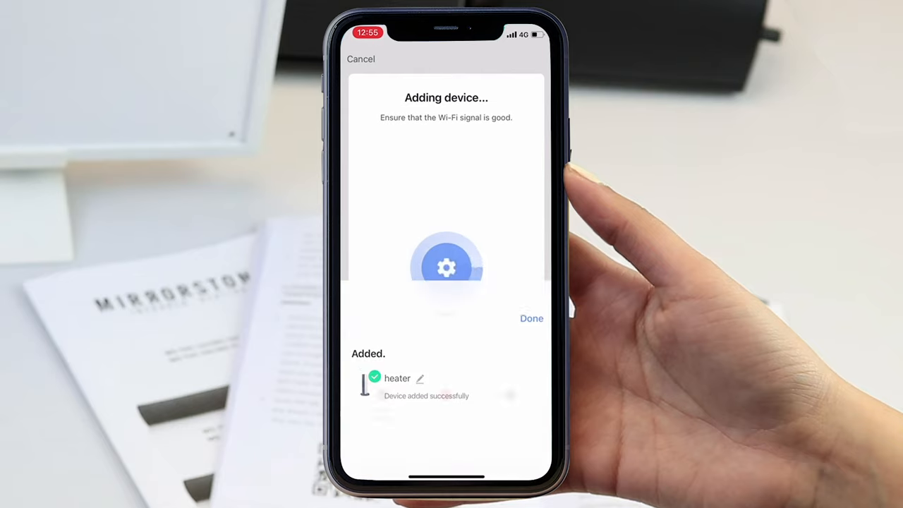
- Rename the added heater to IR Panel, save it, and finish to its control screen
{"action": "left_click", "coordinate": [421, 378]}
{"action": "type", "text": "IR Pan"}
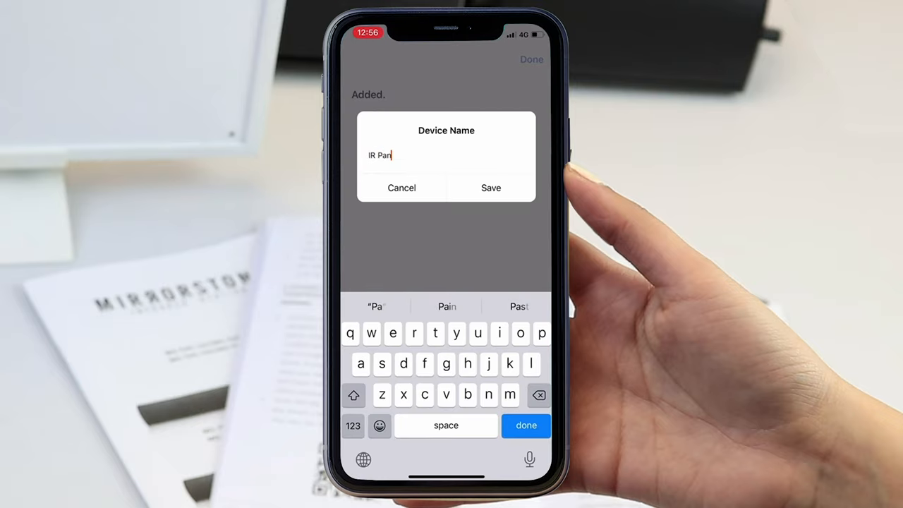
{"action": "left_click", "coordinate": [491, 188]}
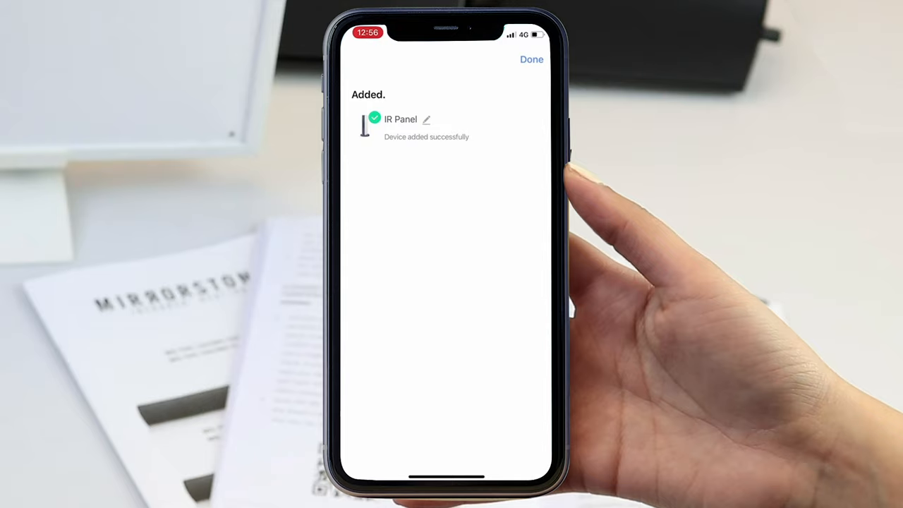
{"action": "left_click", "coordinate": [531, 59]}
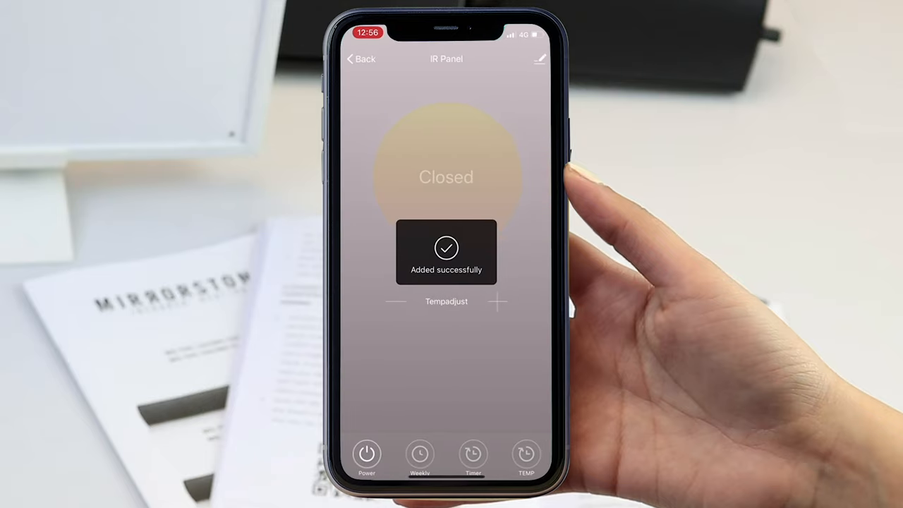